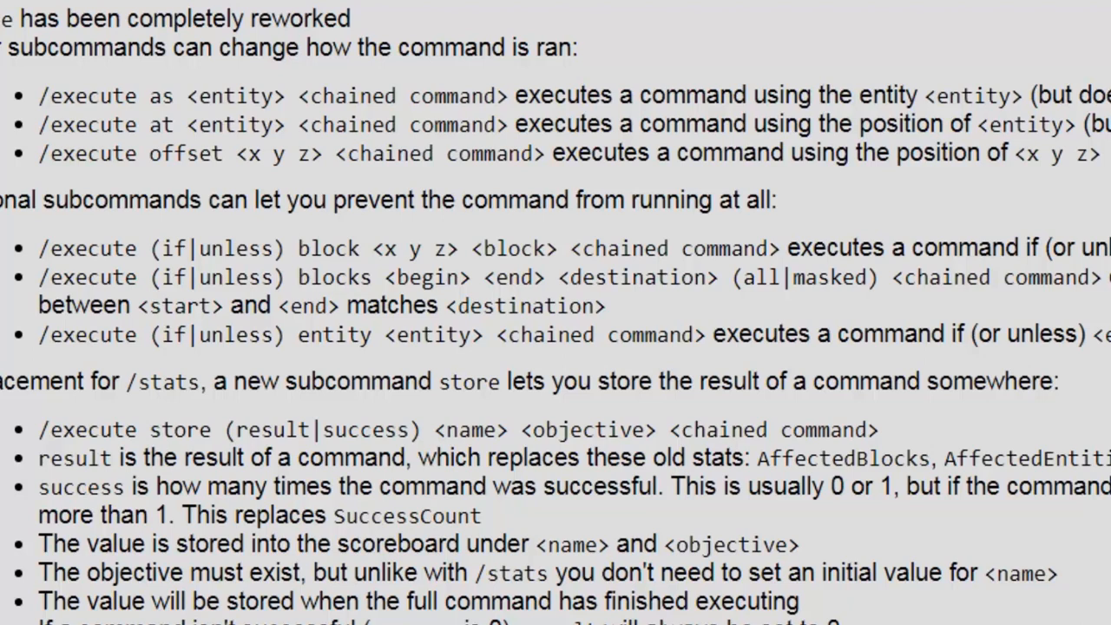
mouse_move(156, 122)
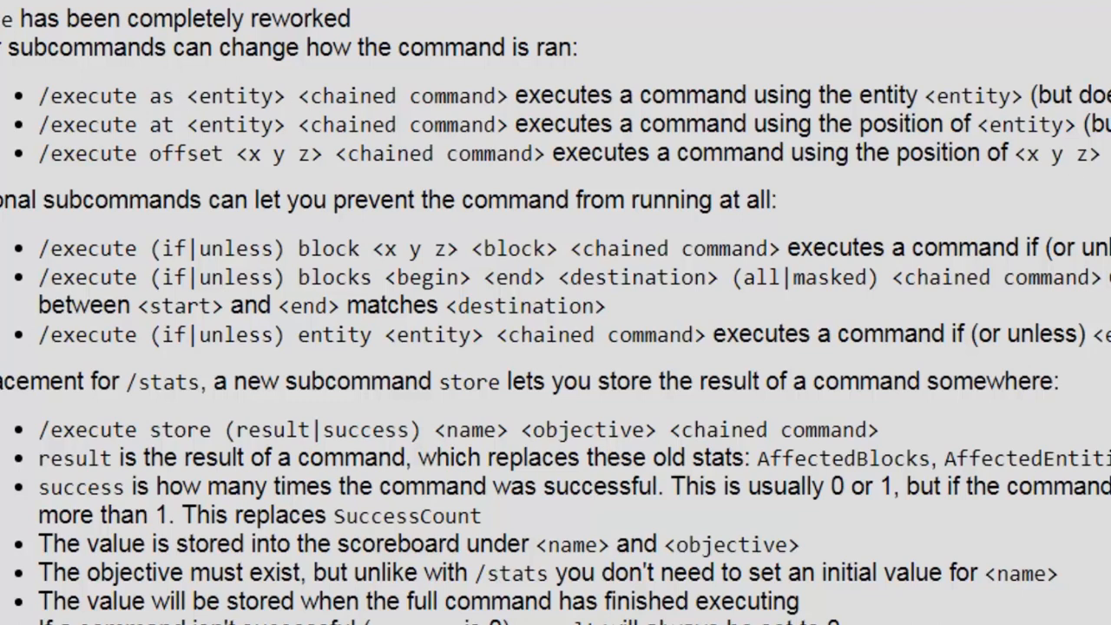
Highlight subcommand notes in the /execute changelog, selecting lines and single words.
drag(38, 94, 1102, 153)
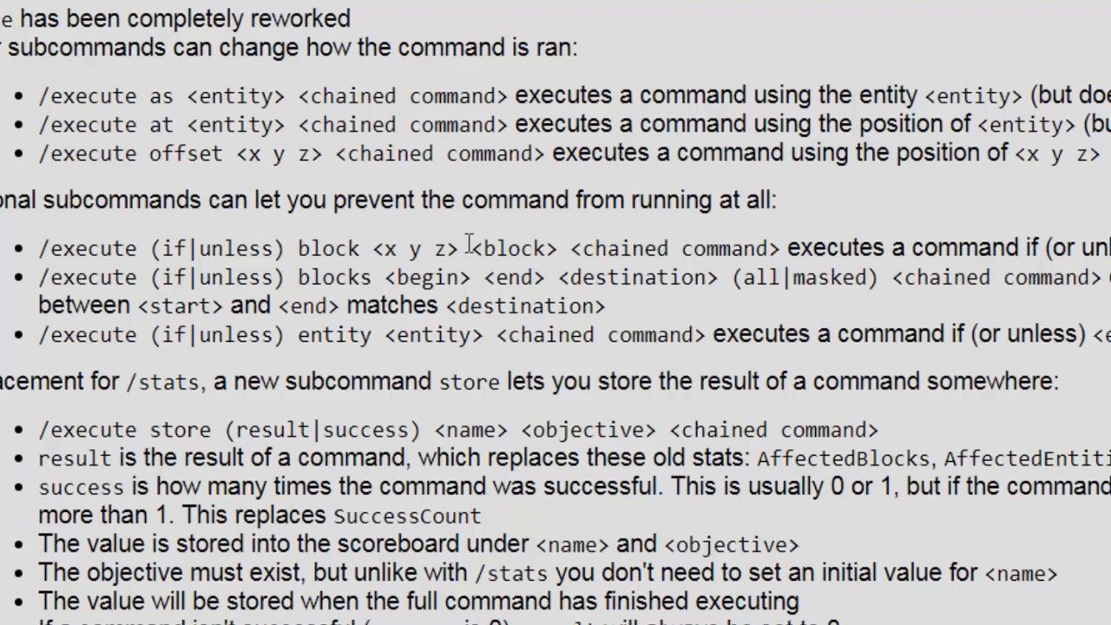
double_click(420, 248)
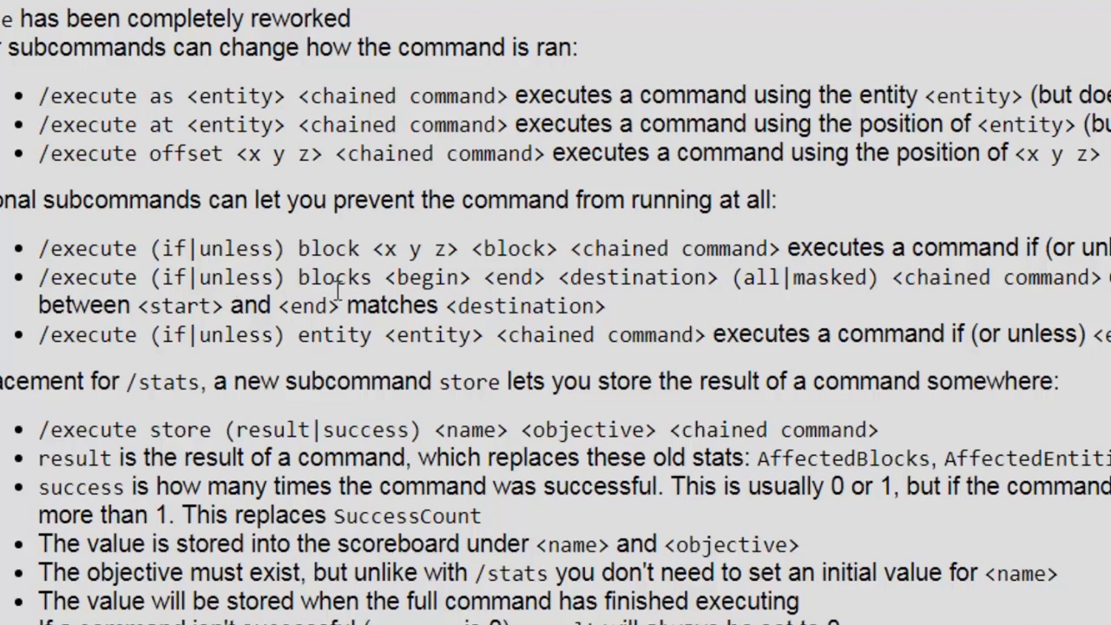
drag(297, 277, 719, 276)
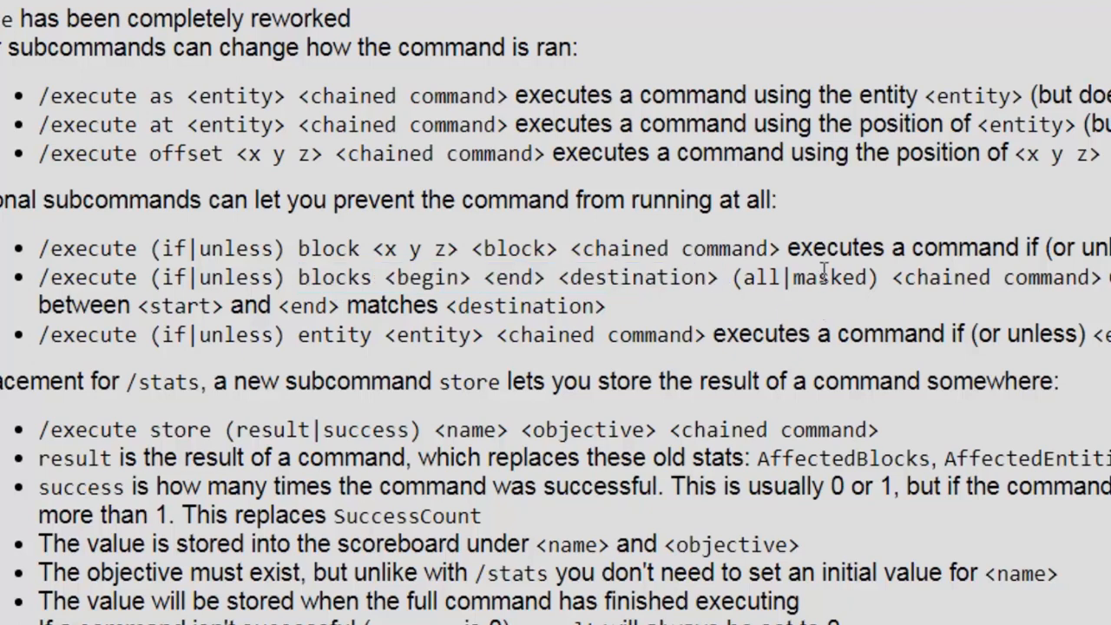
mouse_move(872, 304)
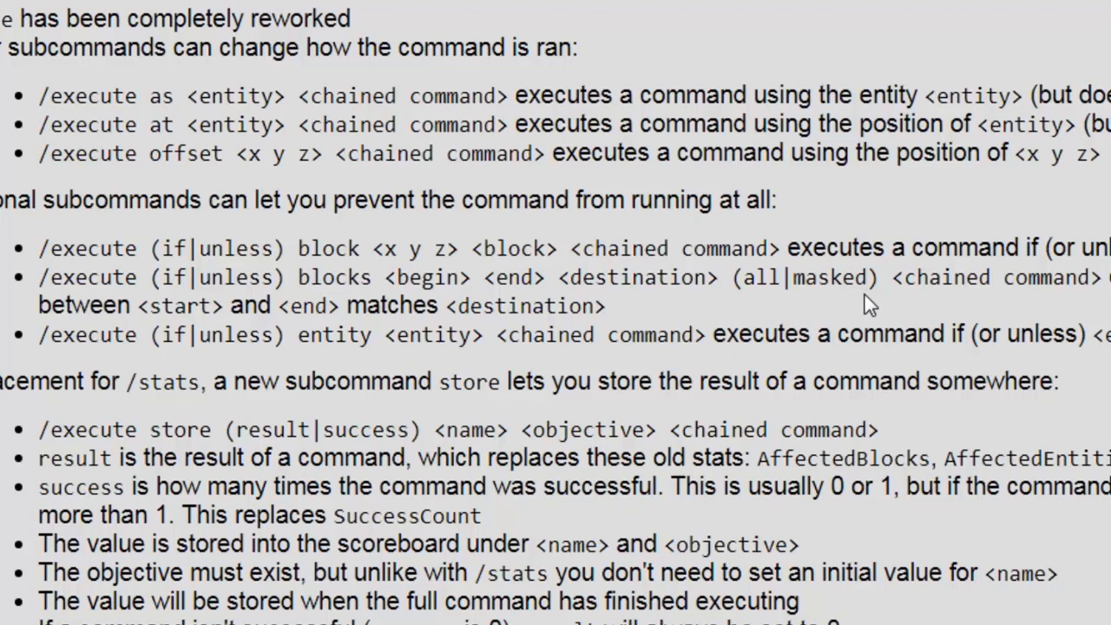
mouse_move(745, 327)
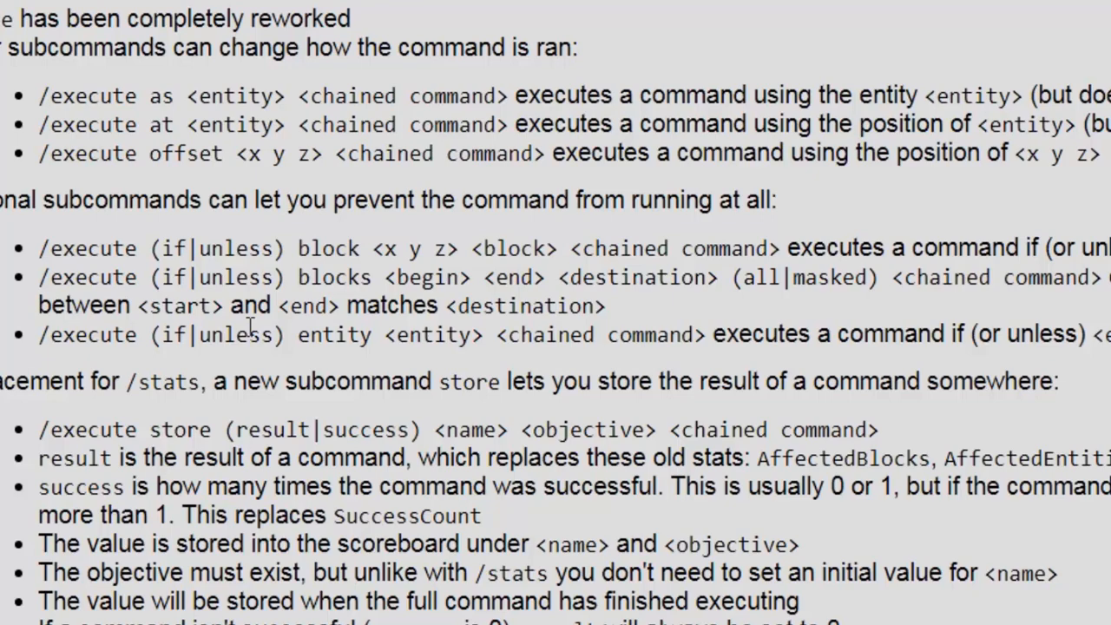
mouse_move(344, 326)
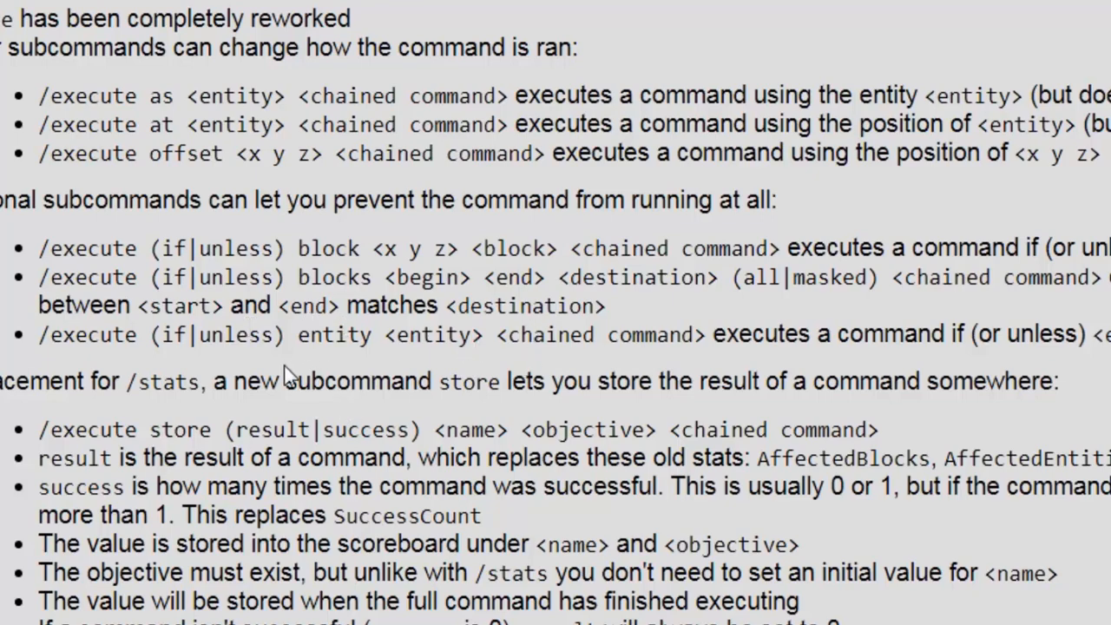
Scroll so the store subcommand and chaining section show, and select part of the store line.
scroll(down, 3)
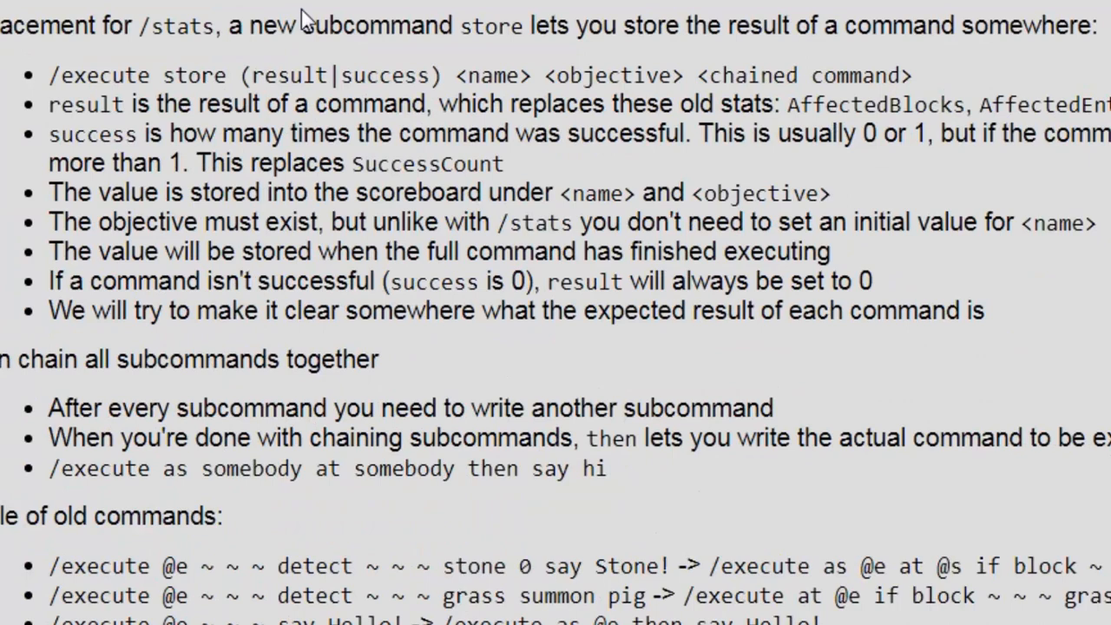
mouse_move(469, 61)
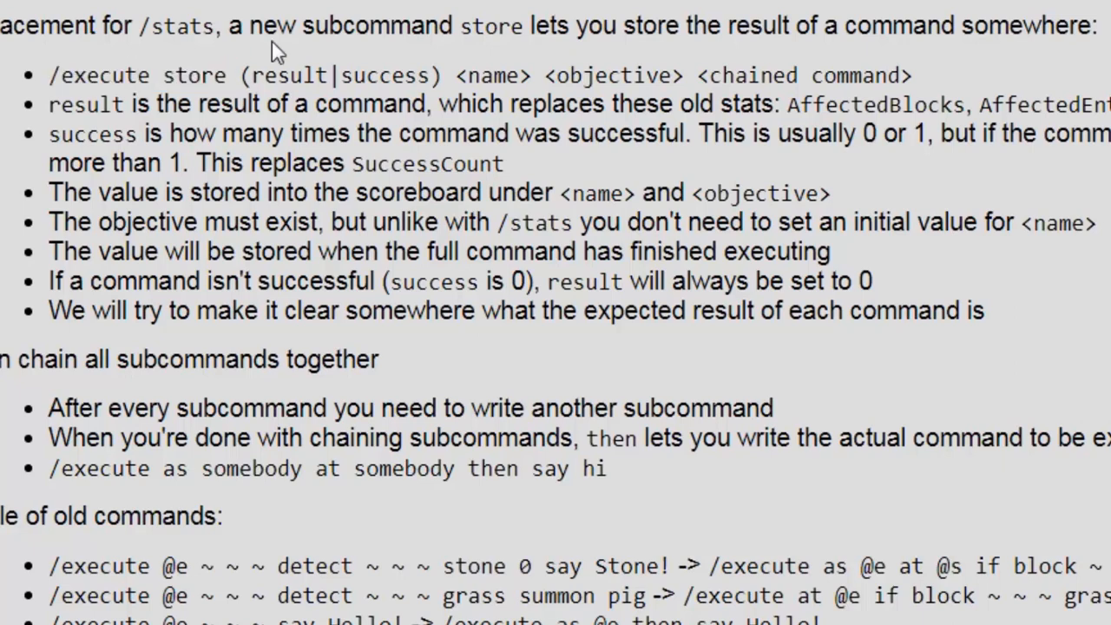
mouse_move(482, 69)
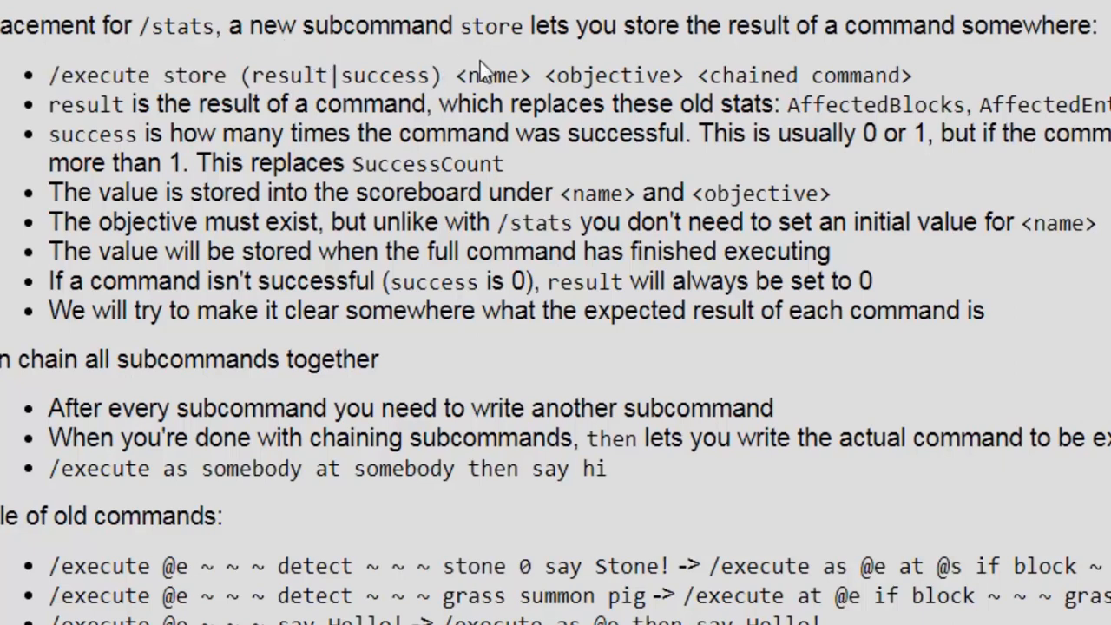
drag(722, 75, 903, 75)
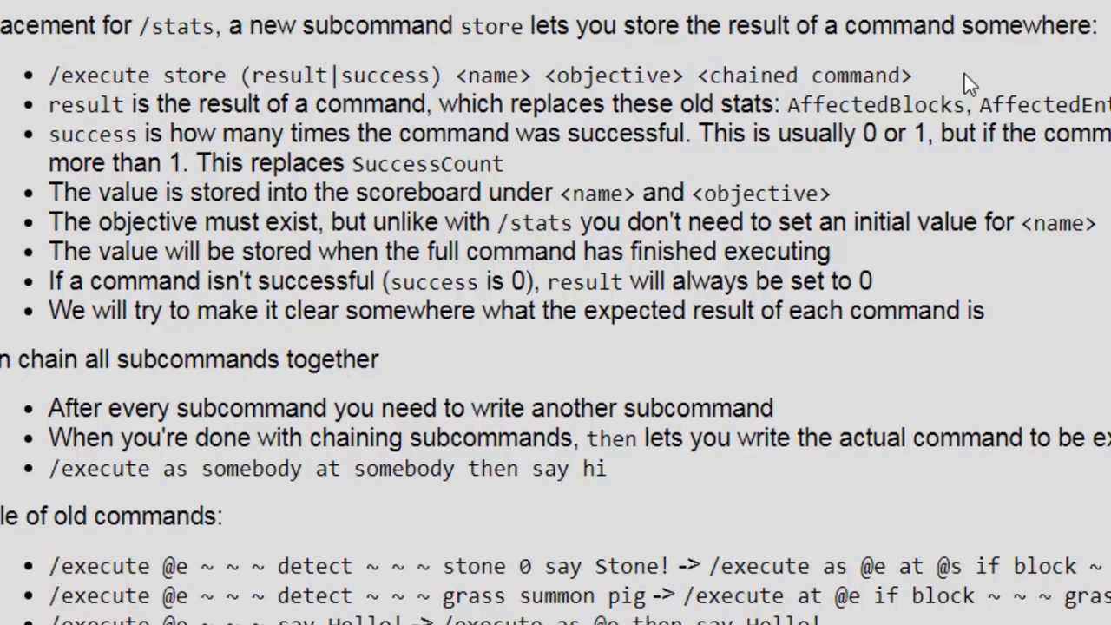
mouse_move(354, 59)
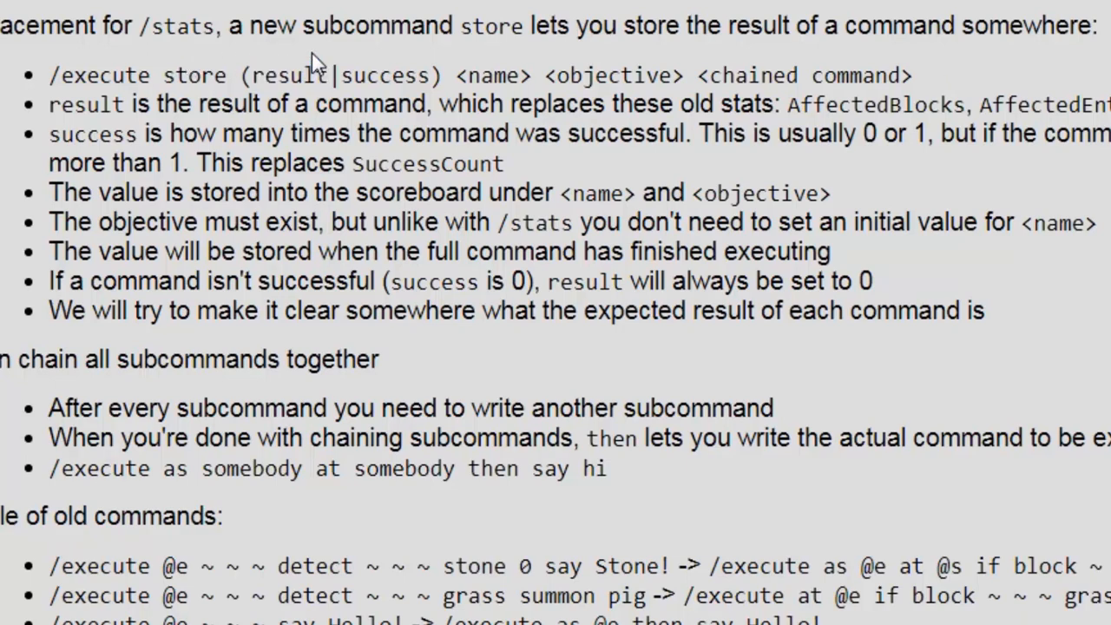
mouse_move(224, 56)
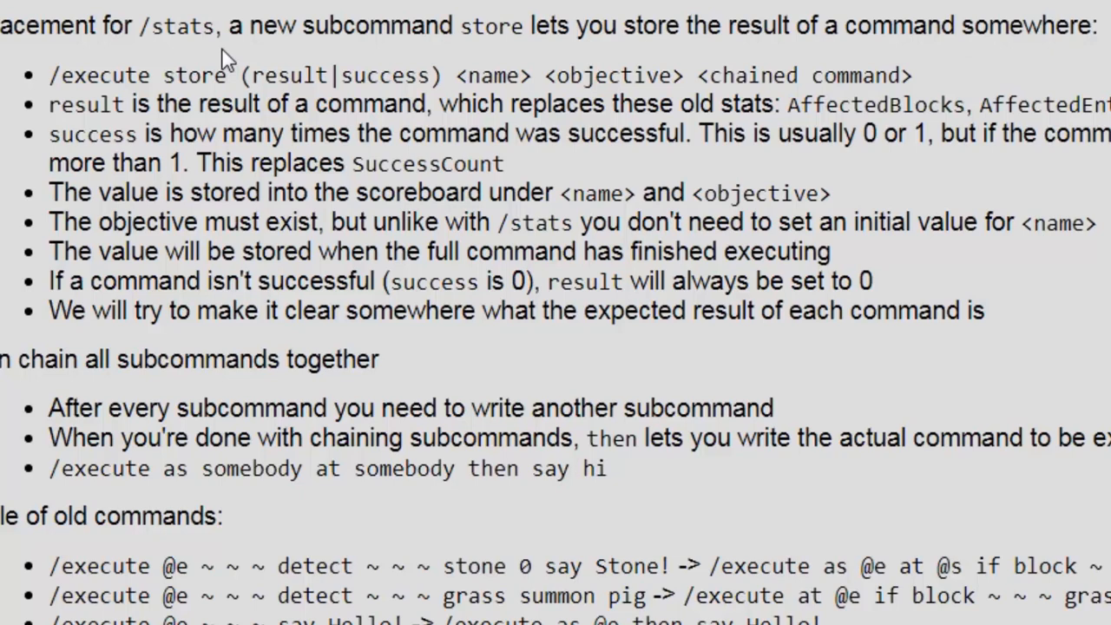
Highlight words in the store syntax line, including 'objective'.
double_click(493, 76)
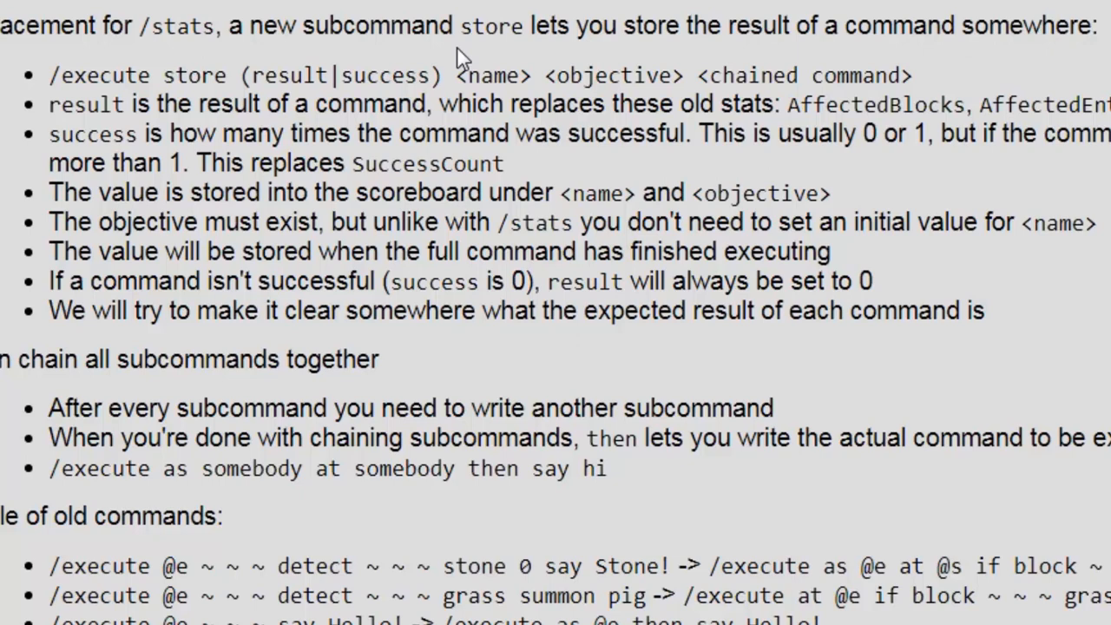
double_click(615, 75)
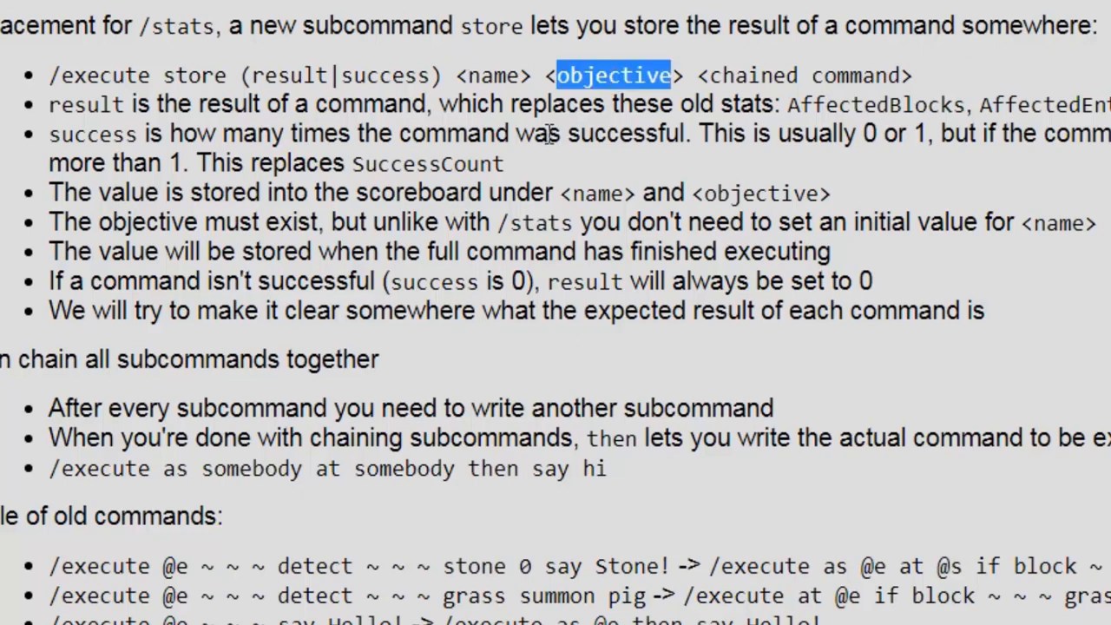
double_click(495, 77)
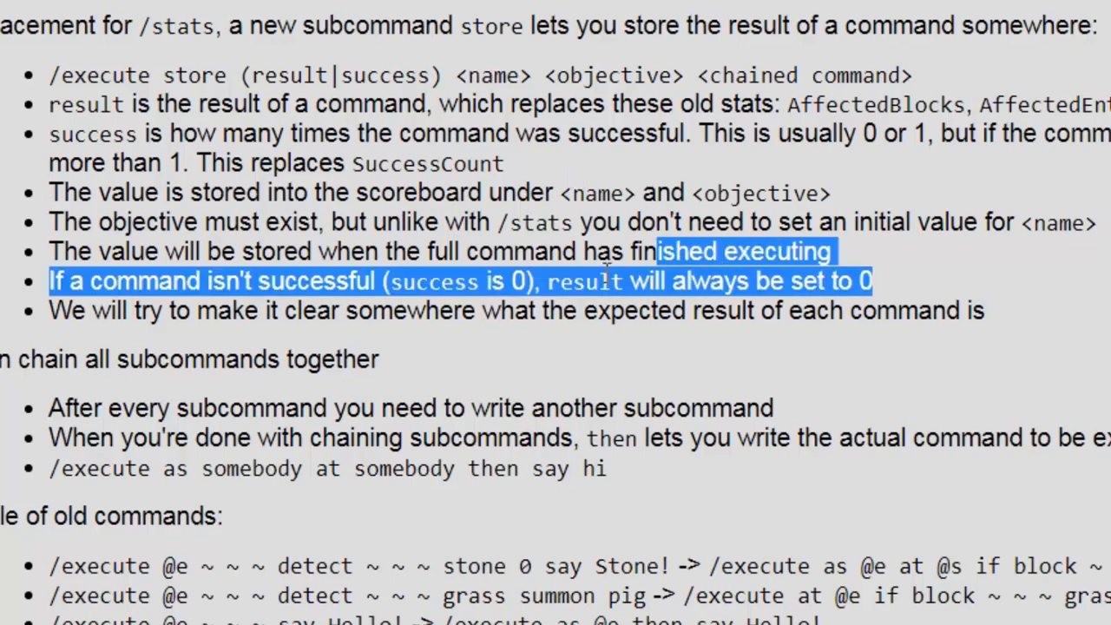
Clear that selection and highlight the 'no initial value for <name>' store note.
click(20, 281)
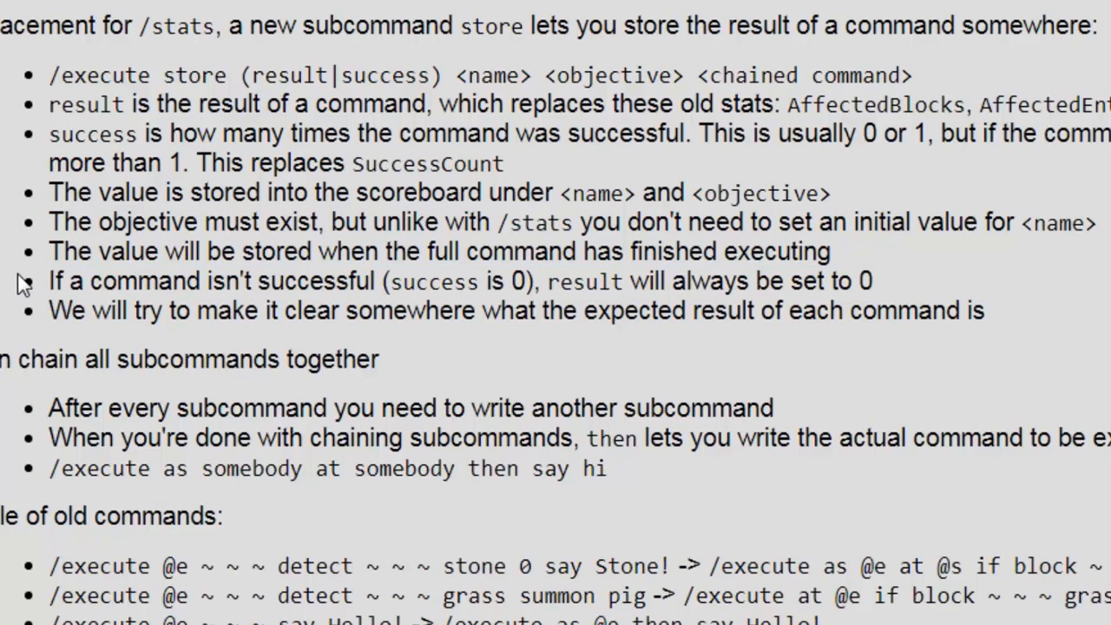
drag(859, 223, 1098, 222)
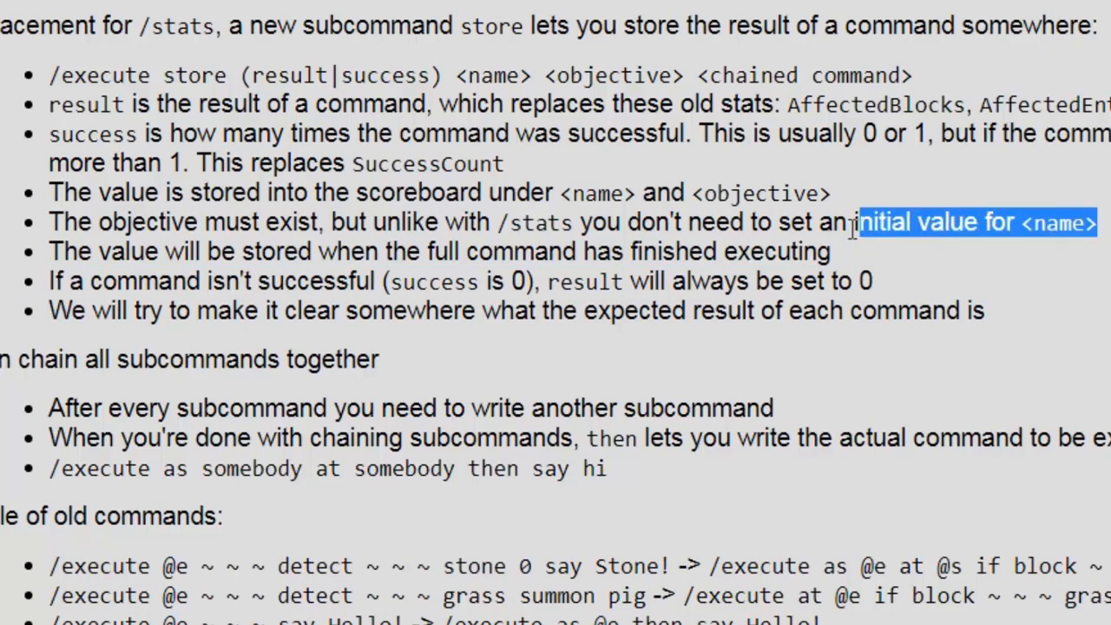
drag(851, 222, 48, 222)
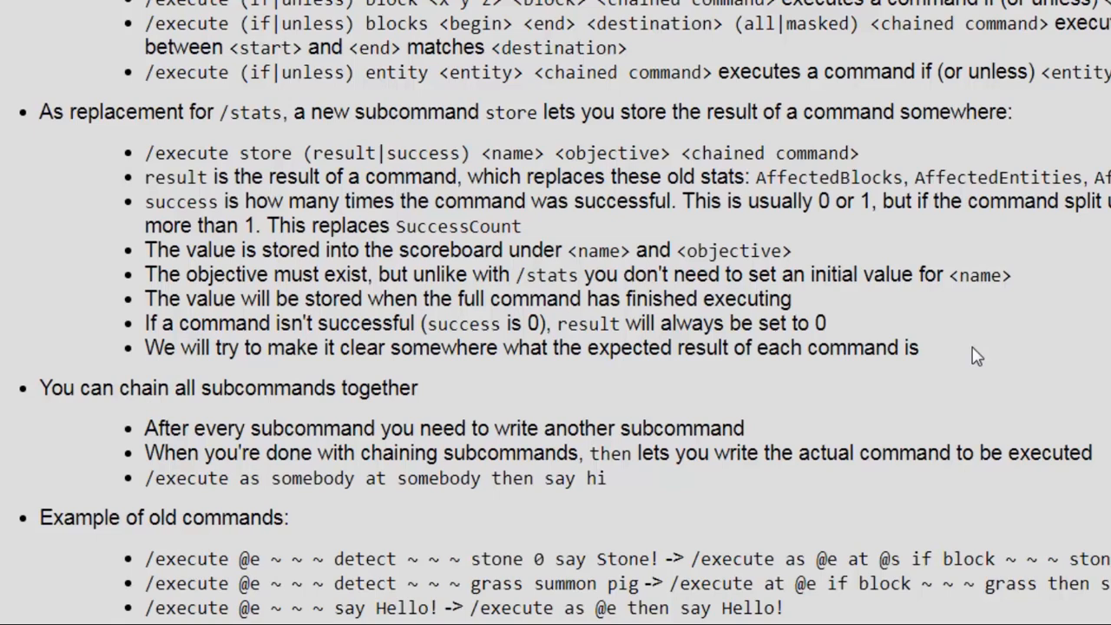
mouse_move(799, 545)
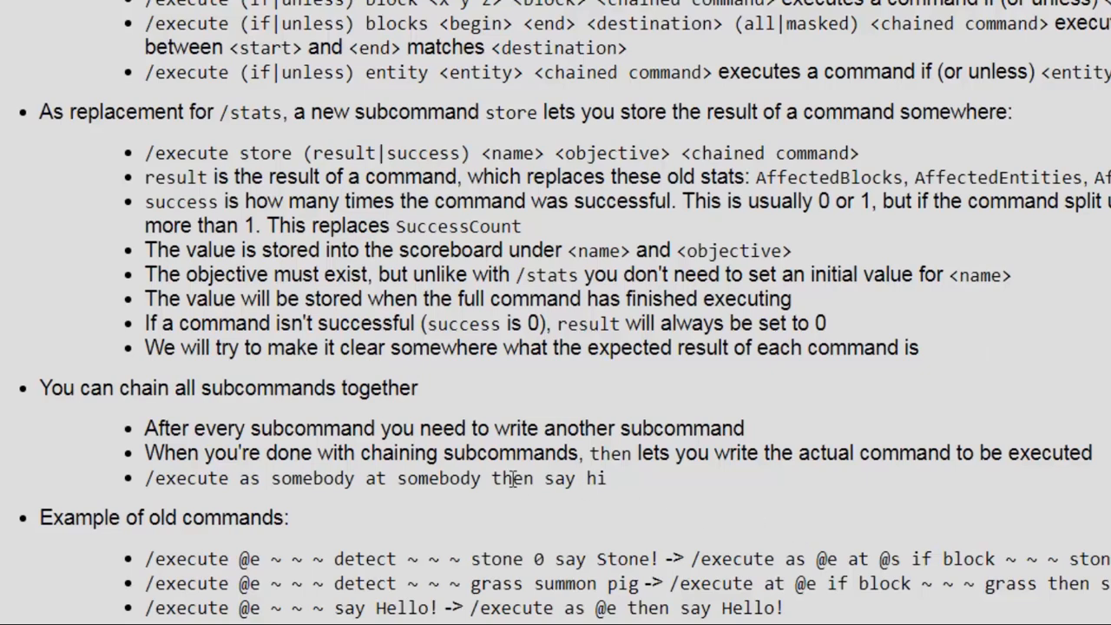
Highlight the chained subcommands in 'execute as somebody at somebody then say hi'.
double_click(511, 479)
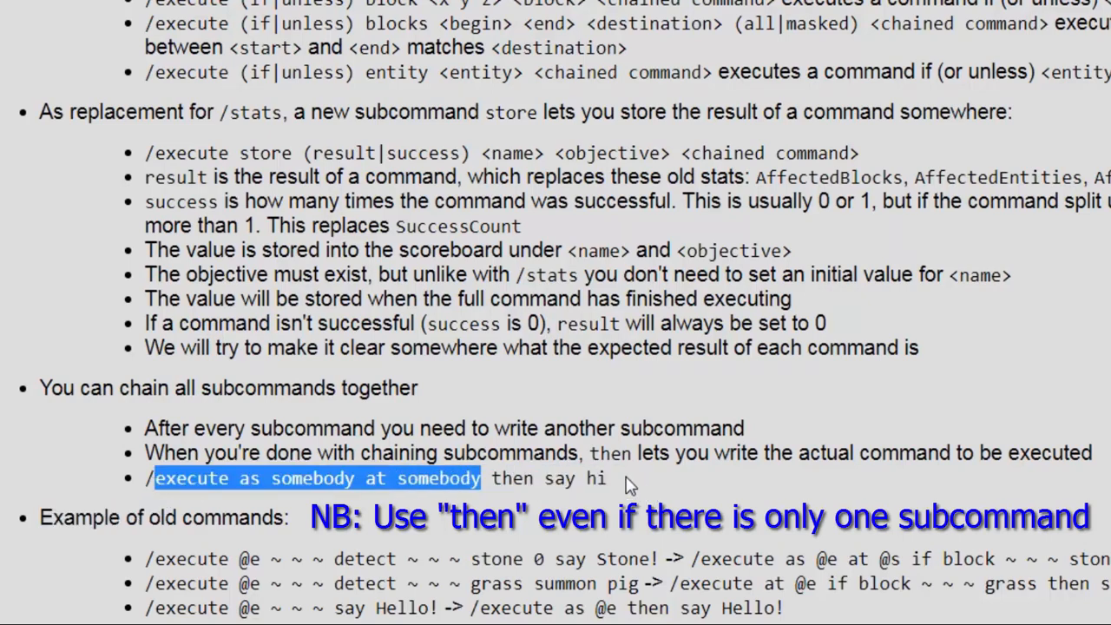
click(629, 486)
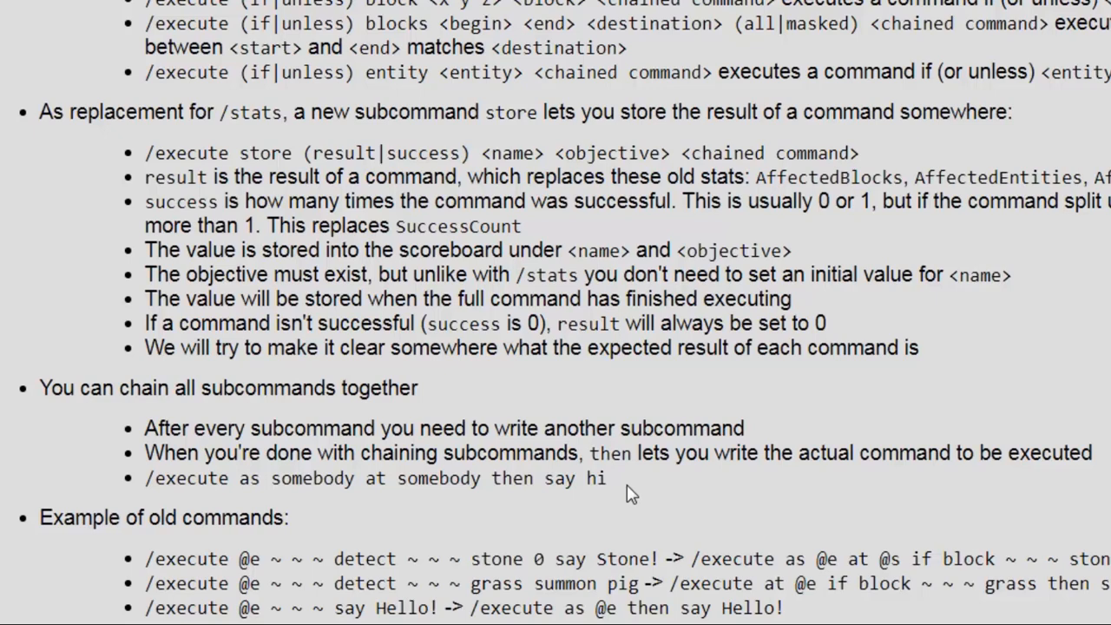
mouse_move(528, 483)
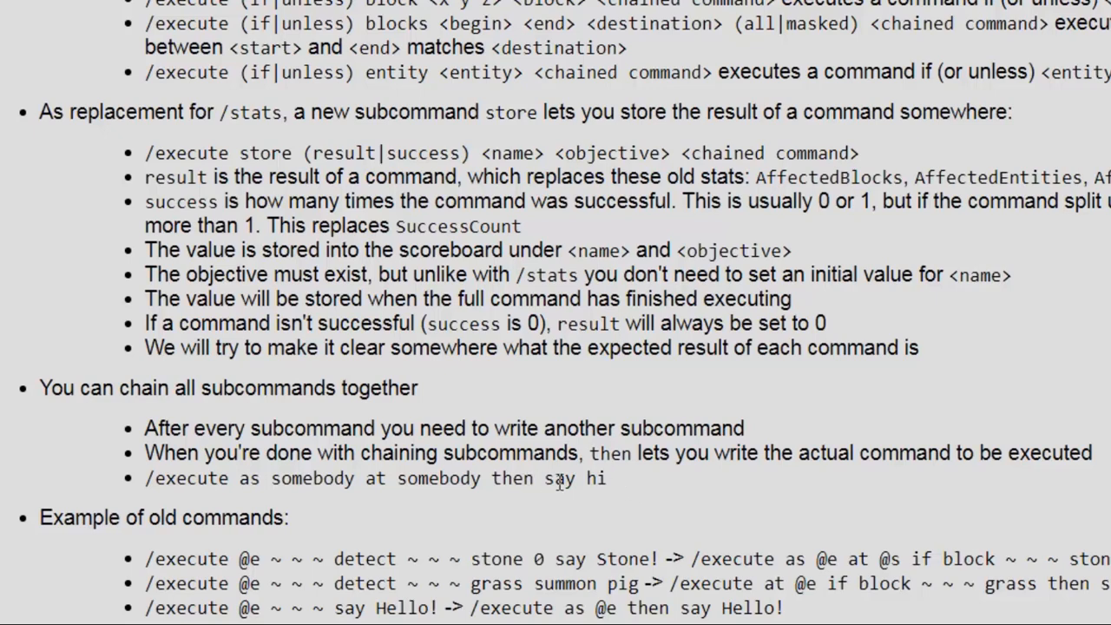
double_click(559, 480)
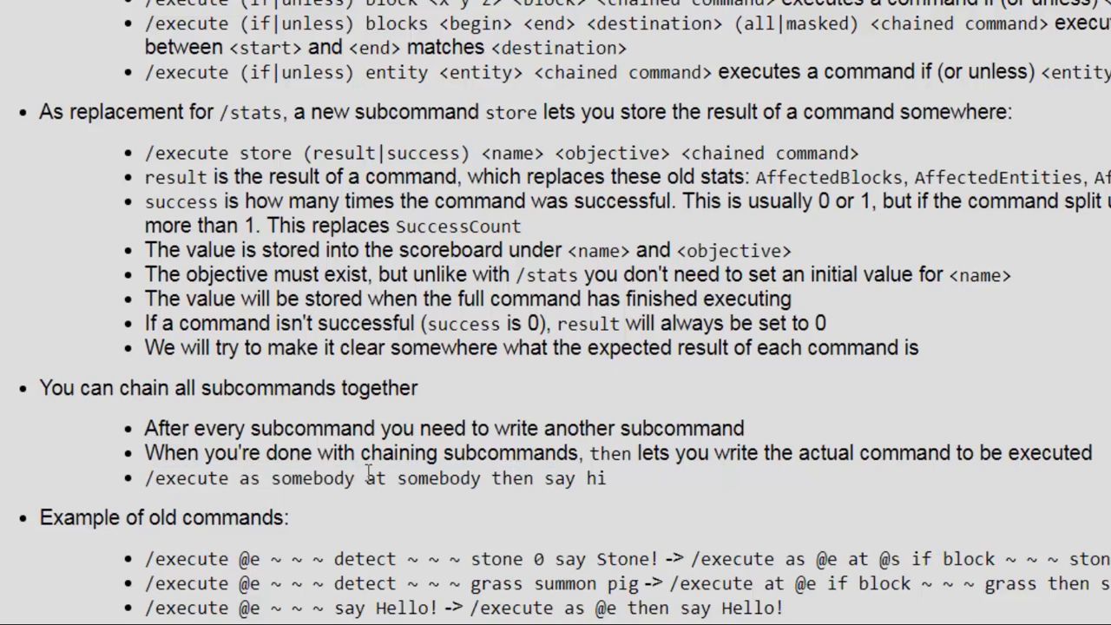
mouse_move(745, 430)
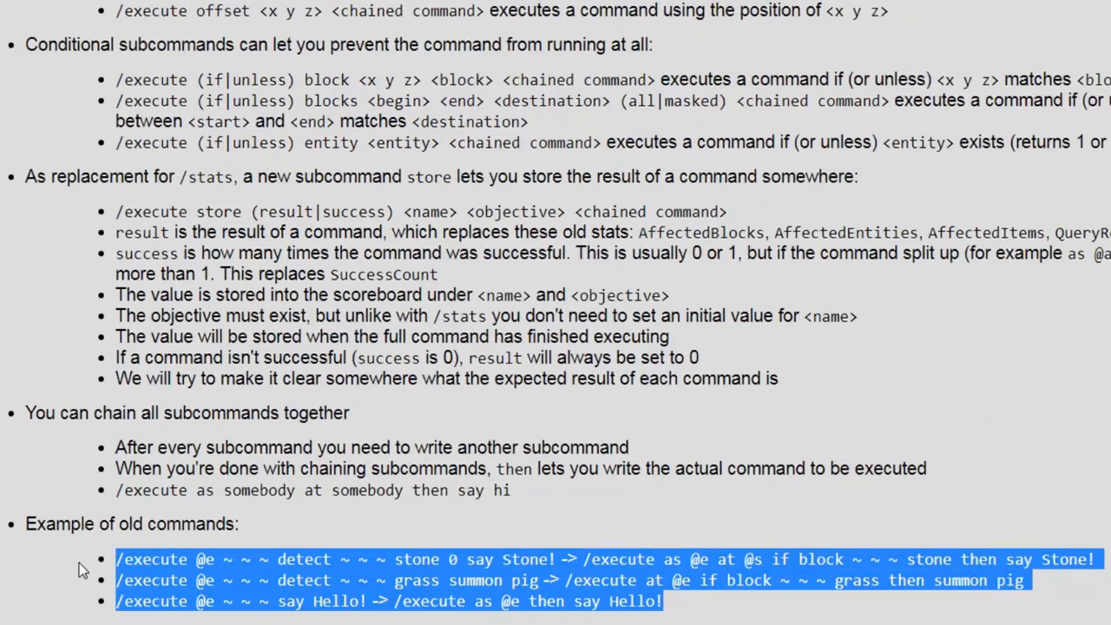
mouse_move(668, 608)
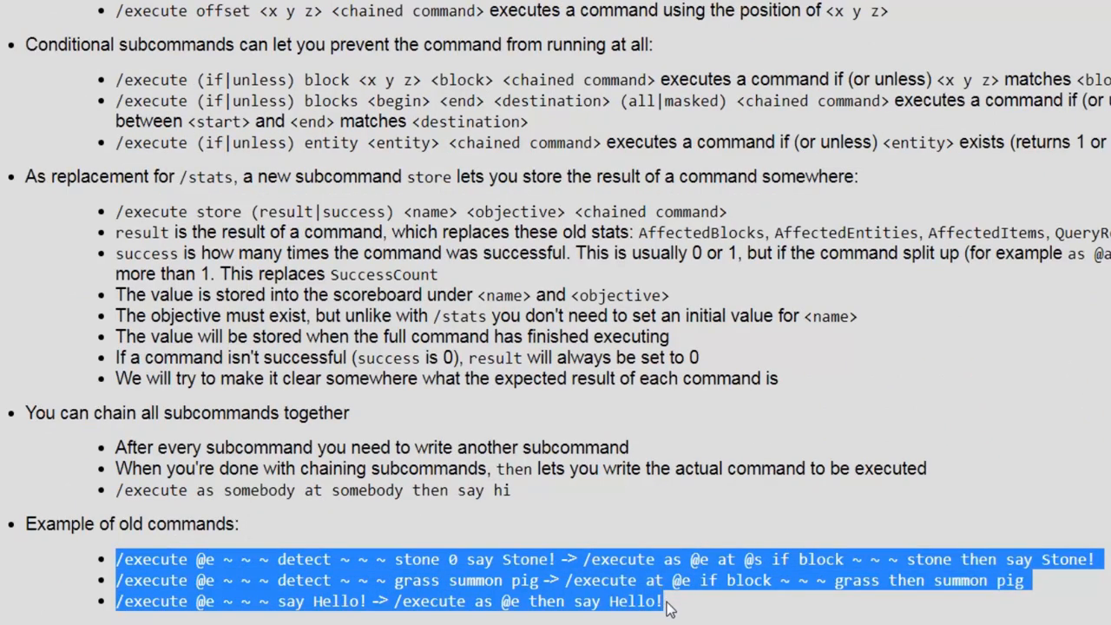
Deselect the three highlighted old /execute command examples.
click(669, 607)
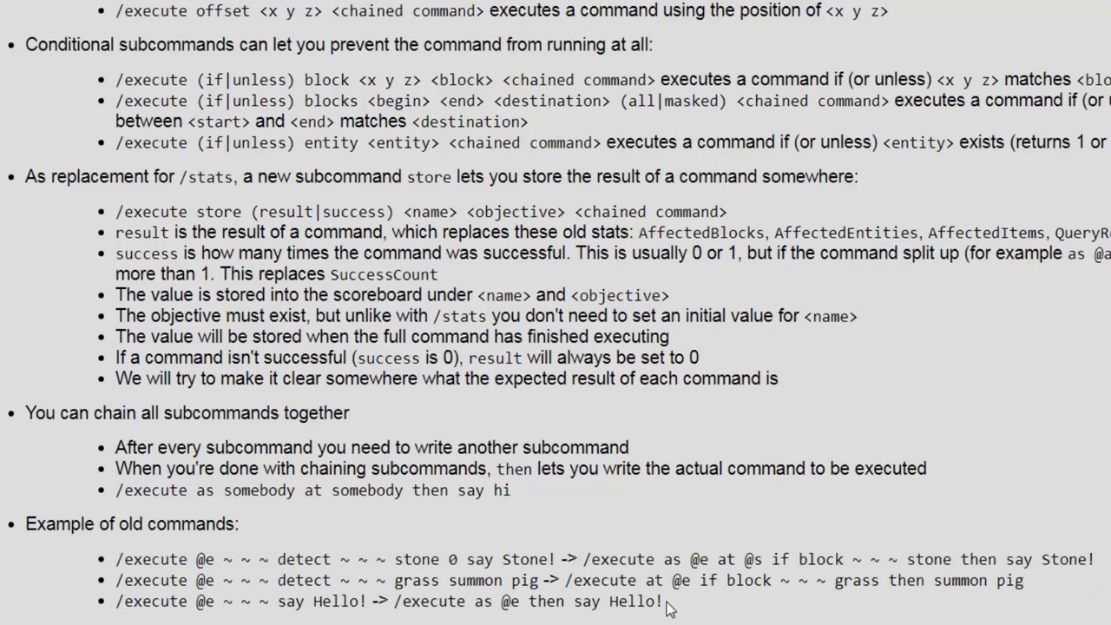